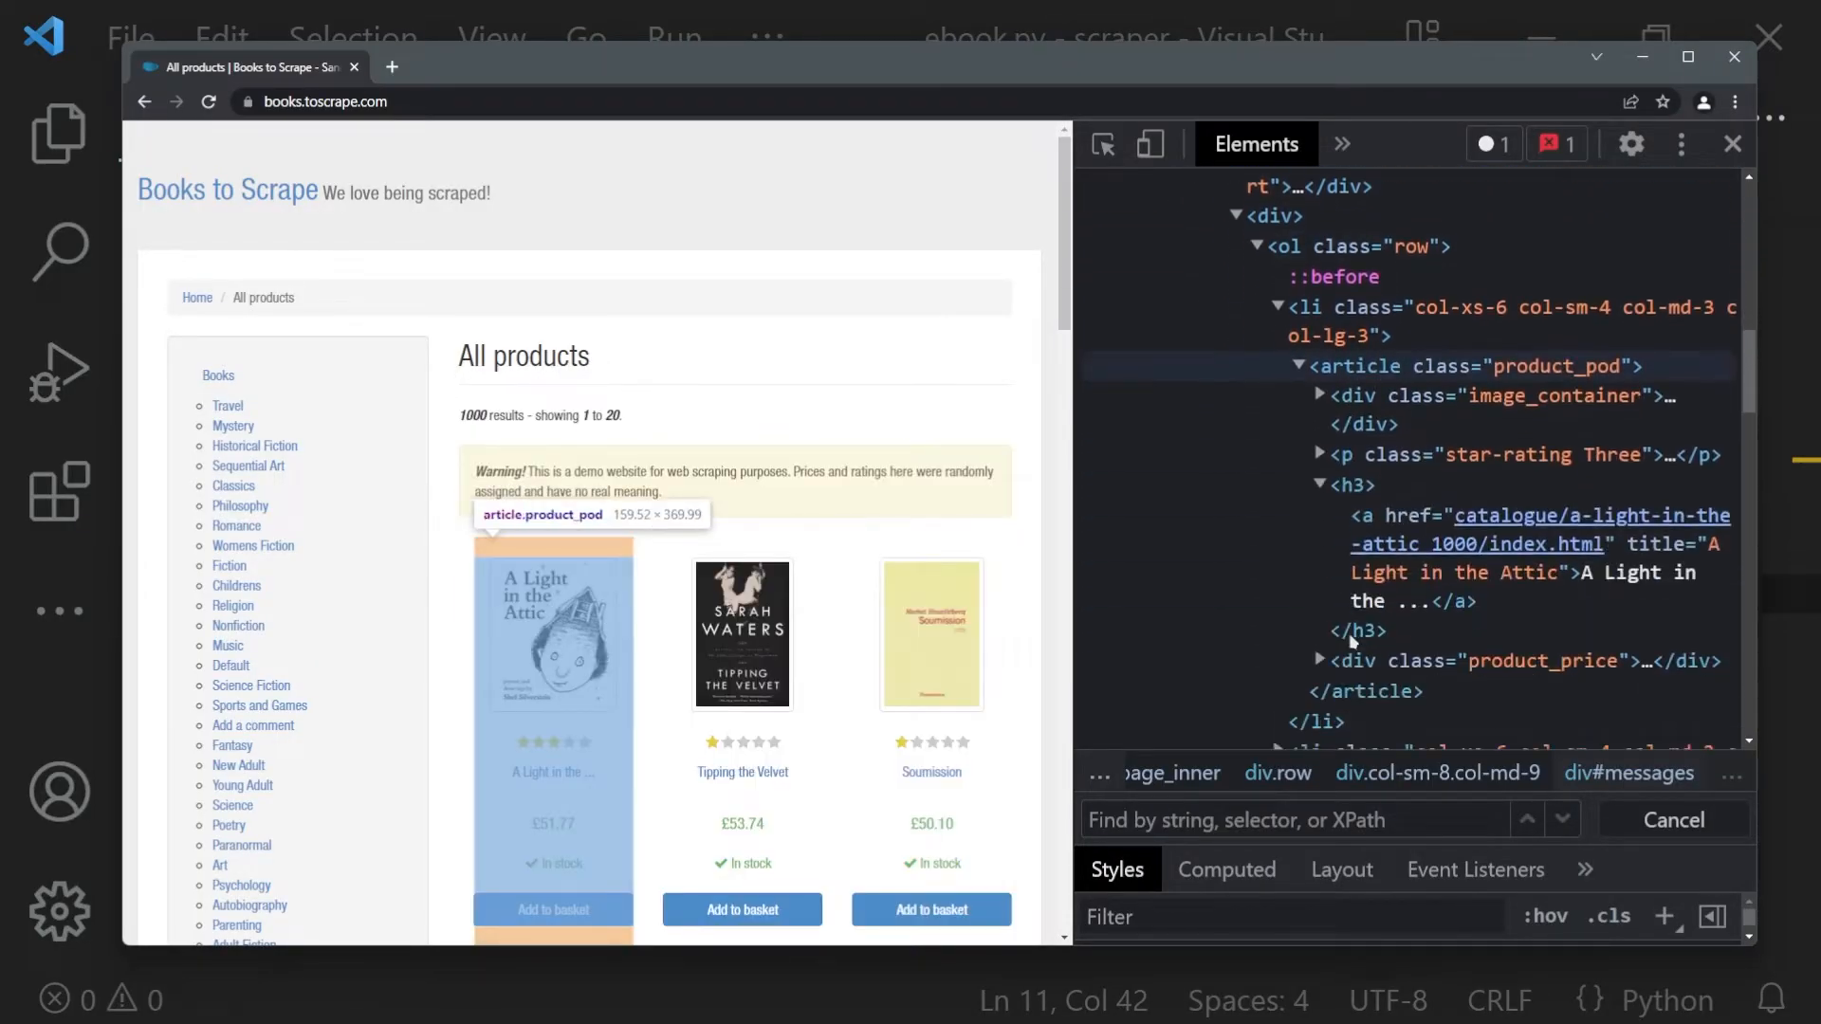
# Step: Pick the first book's £51.77 price to reveal its p.price_color element
pyautogui.click(1351, 484)
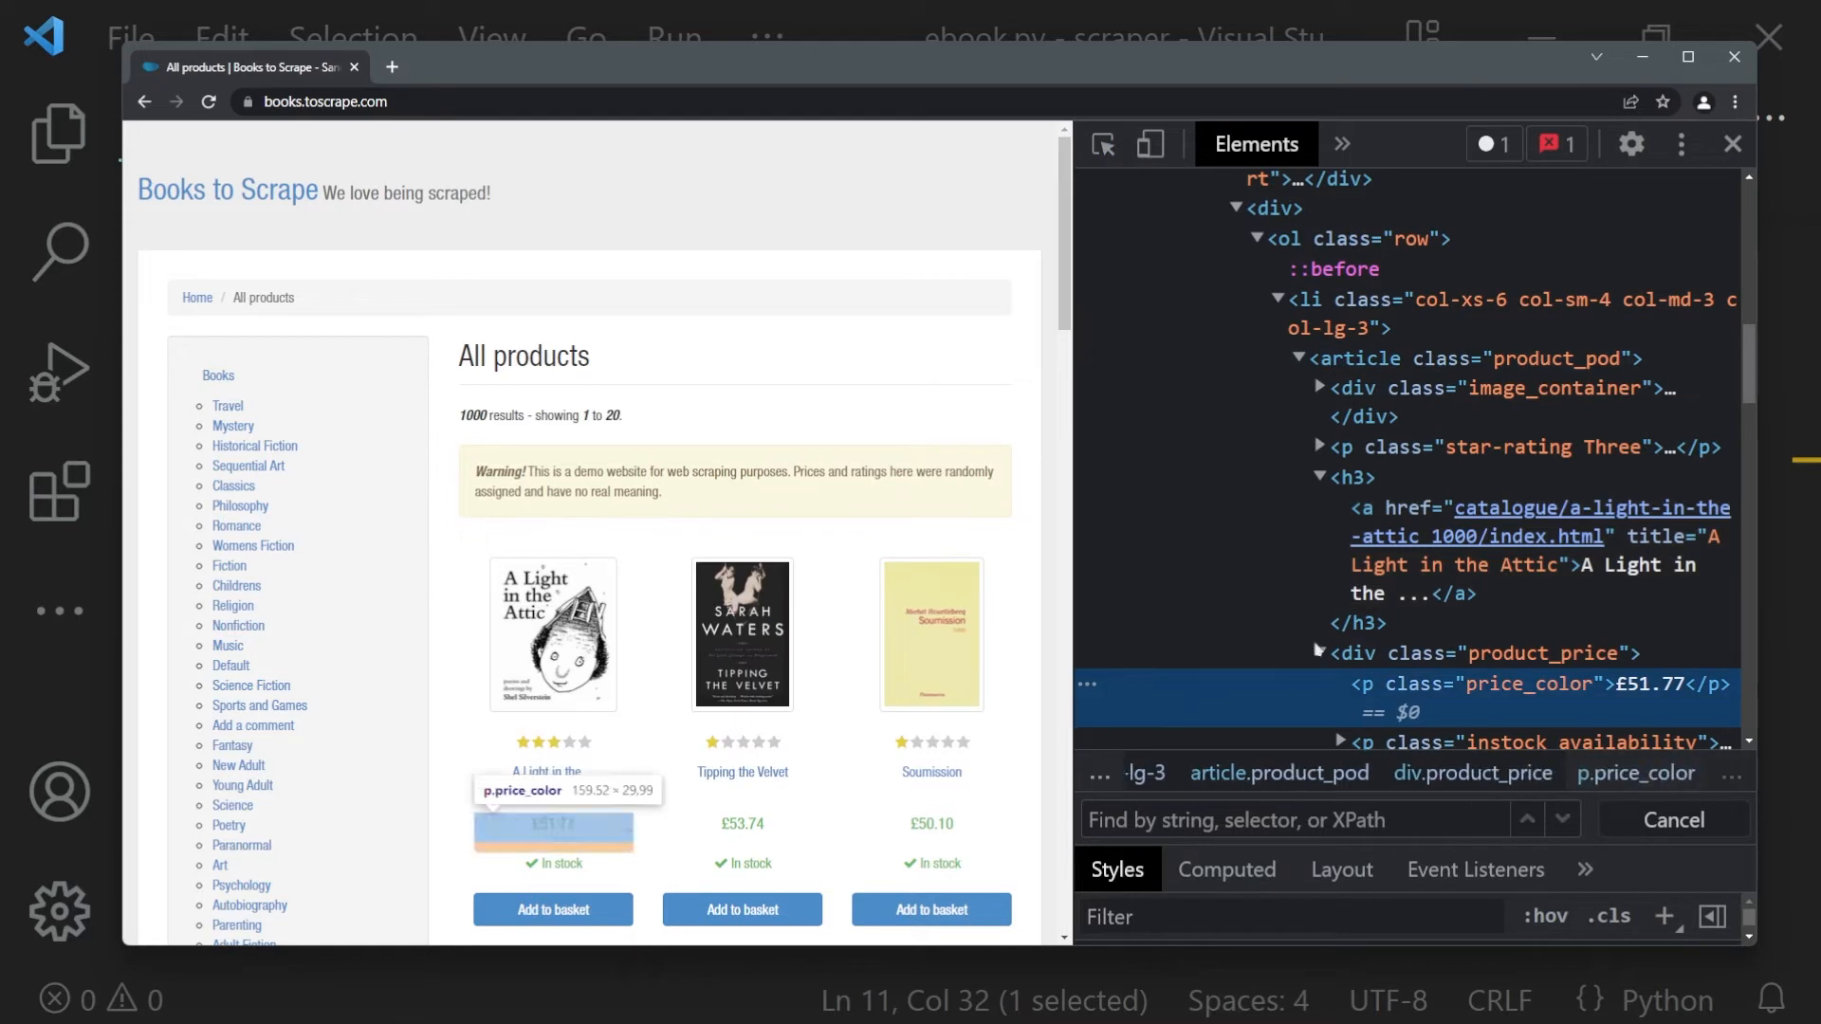
# Step: Scroll the Elements panel to view the full product_price block
pyautogui.scroll(-3)
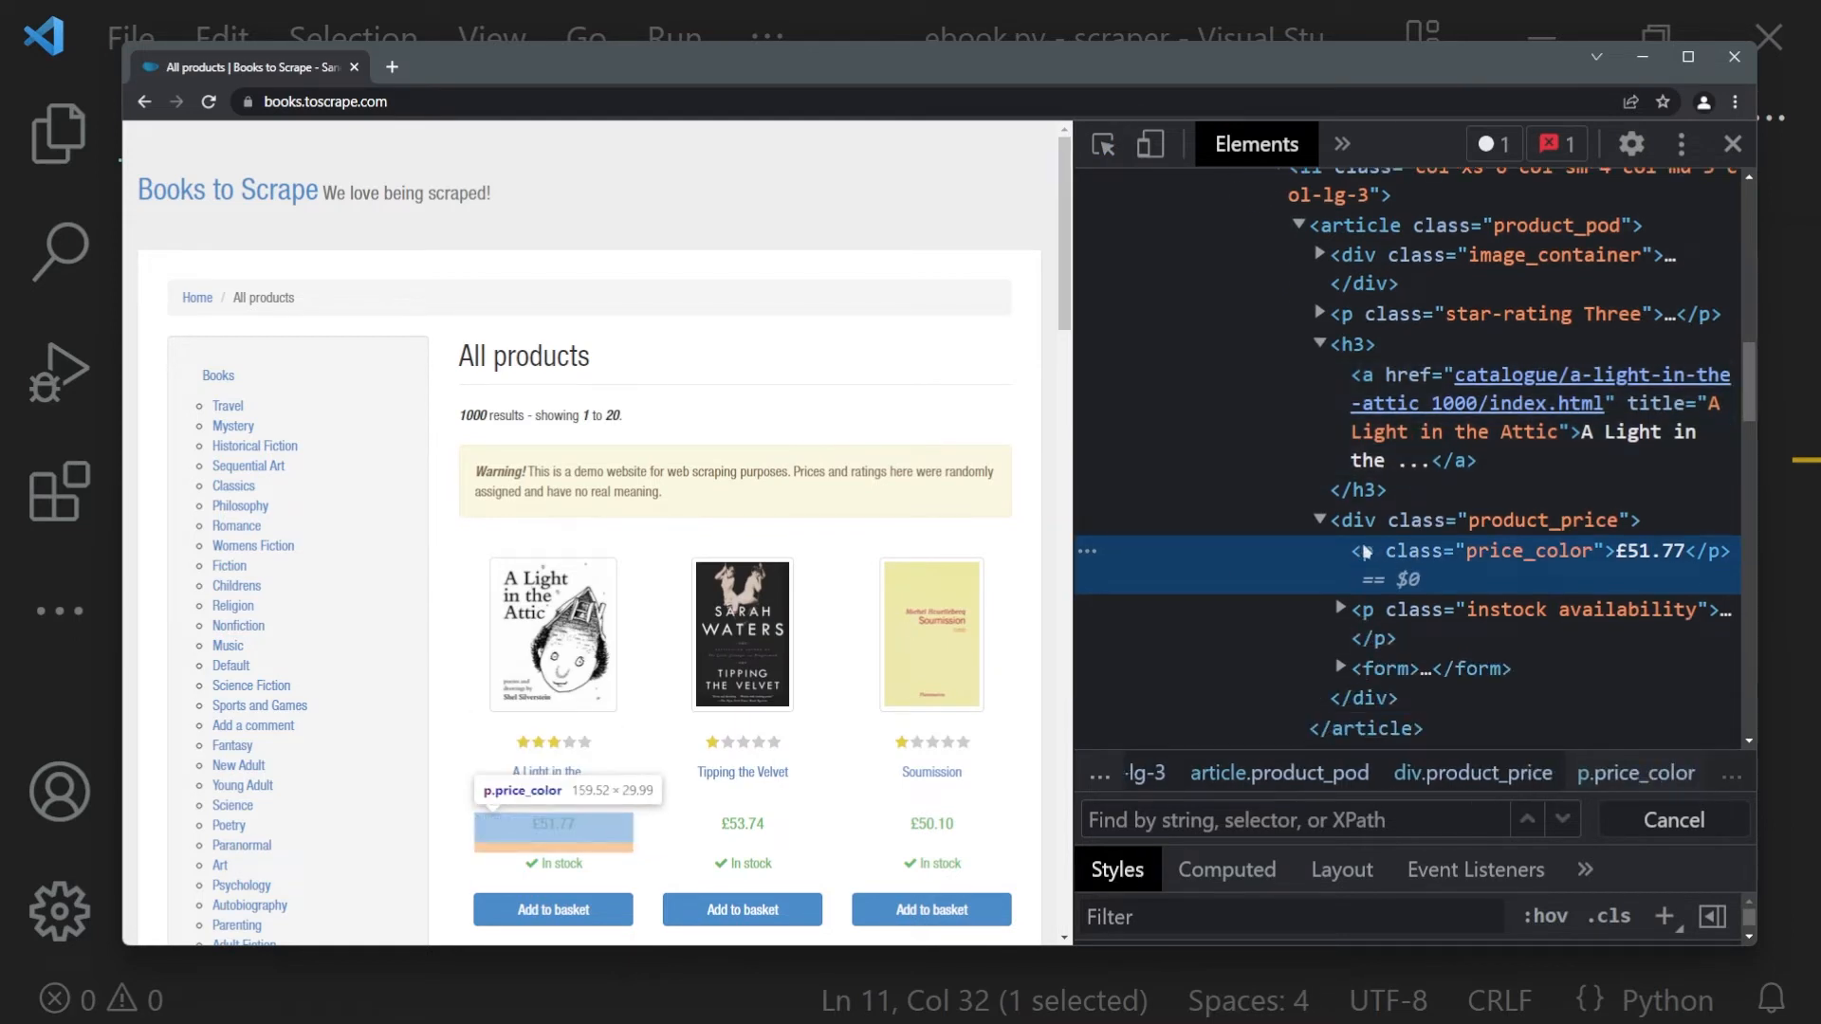
pyautogui.moveTo(1451, 566)
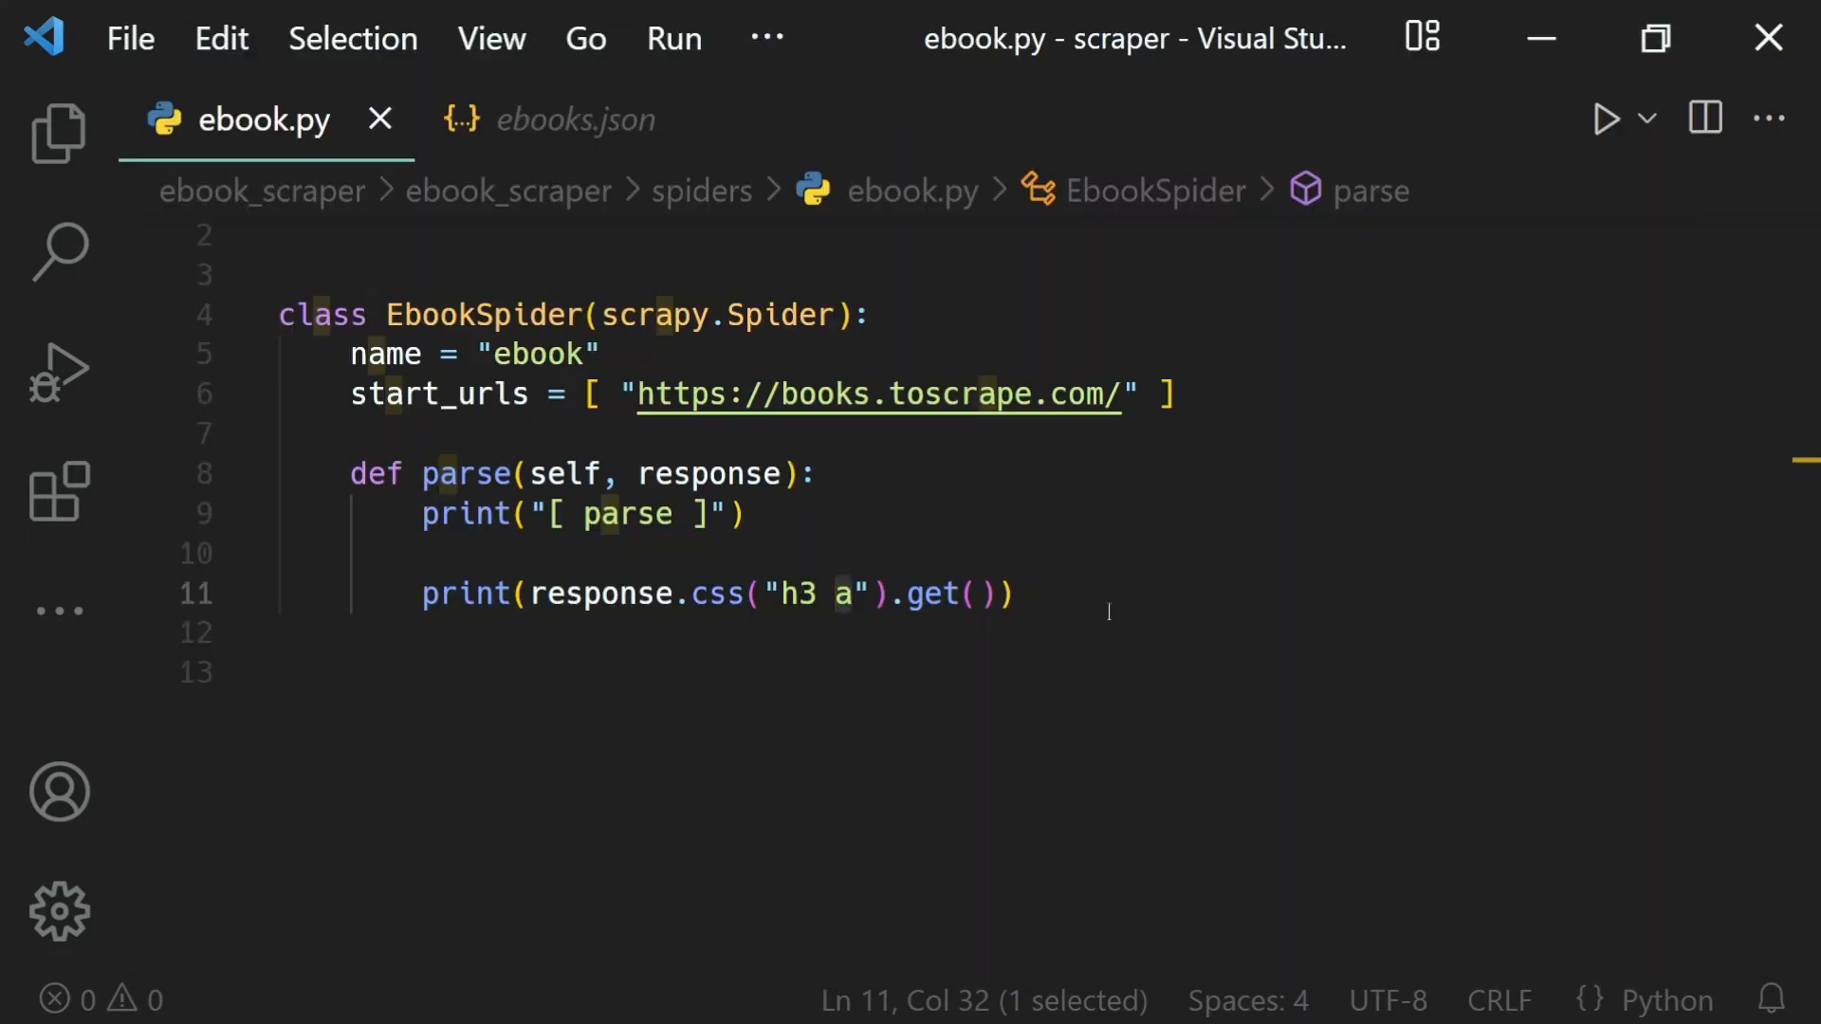
# Step: Change the response.css selector to ".price_color::text"
pyautogui.write('.')
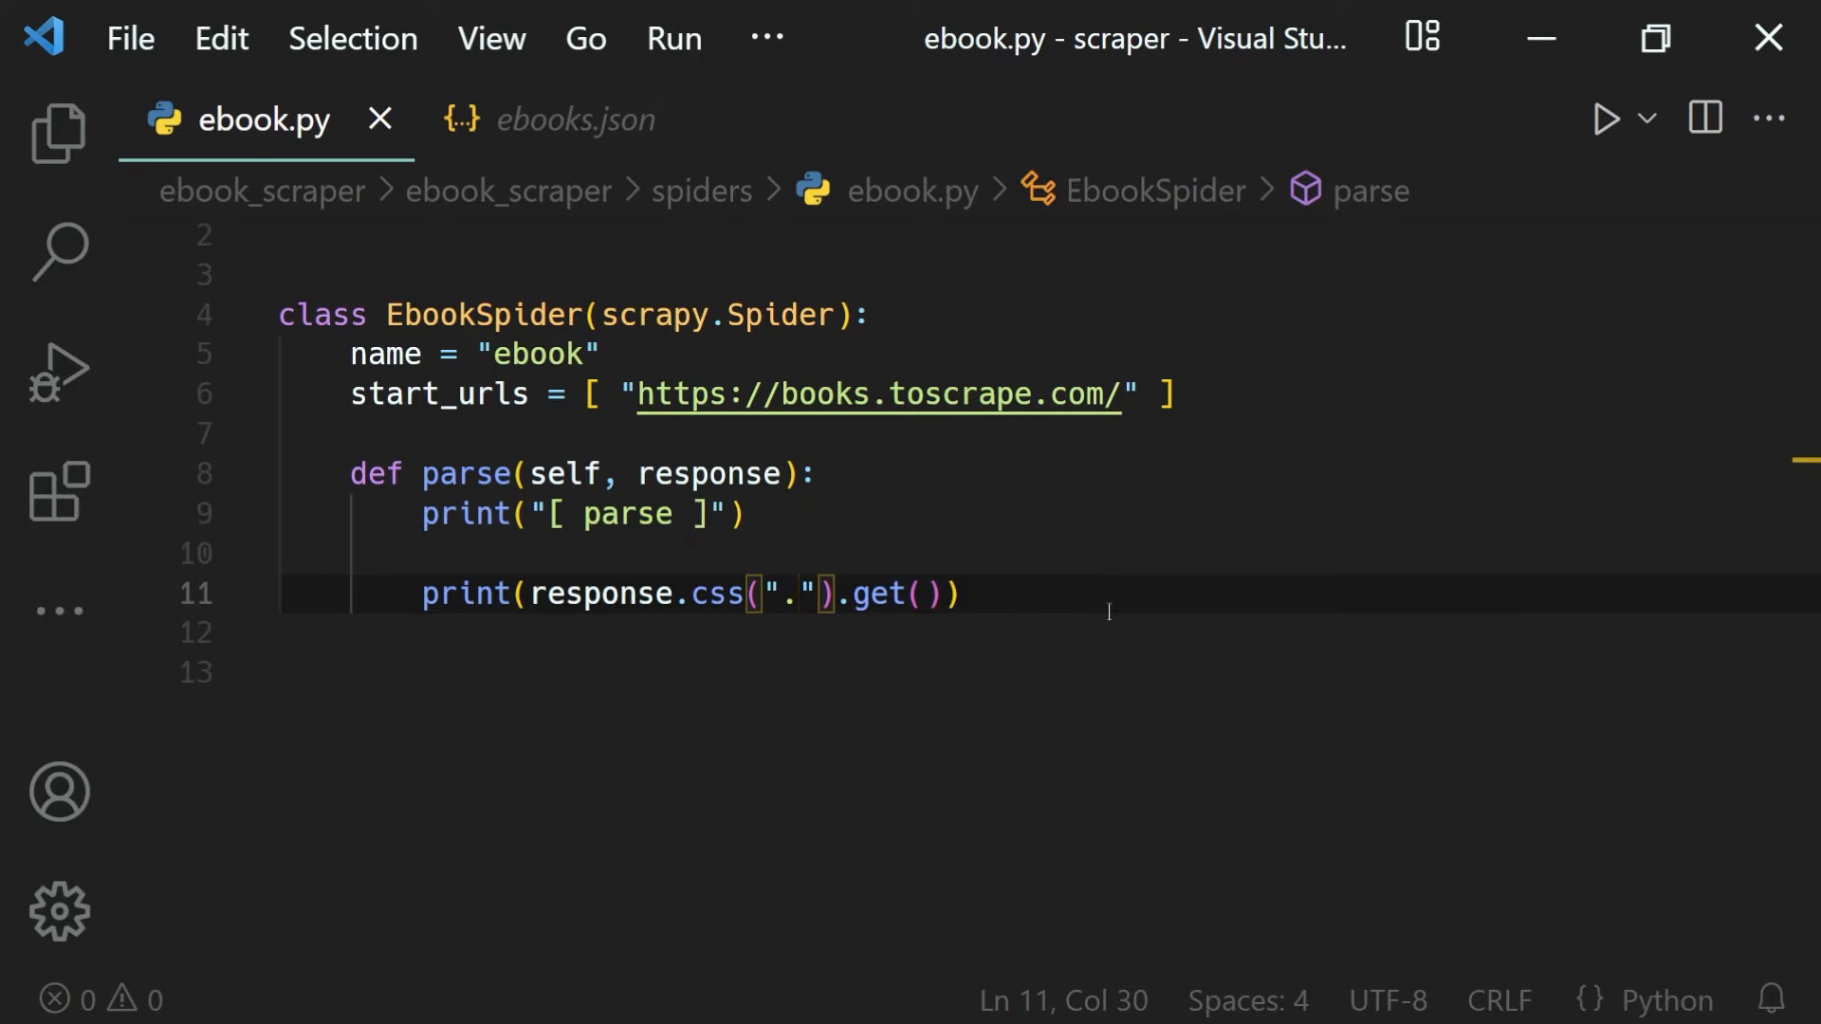
pyautogui.write('price')
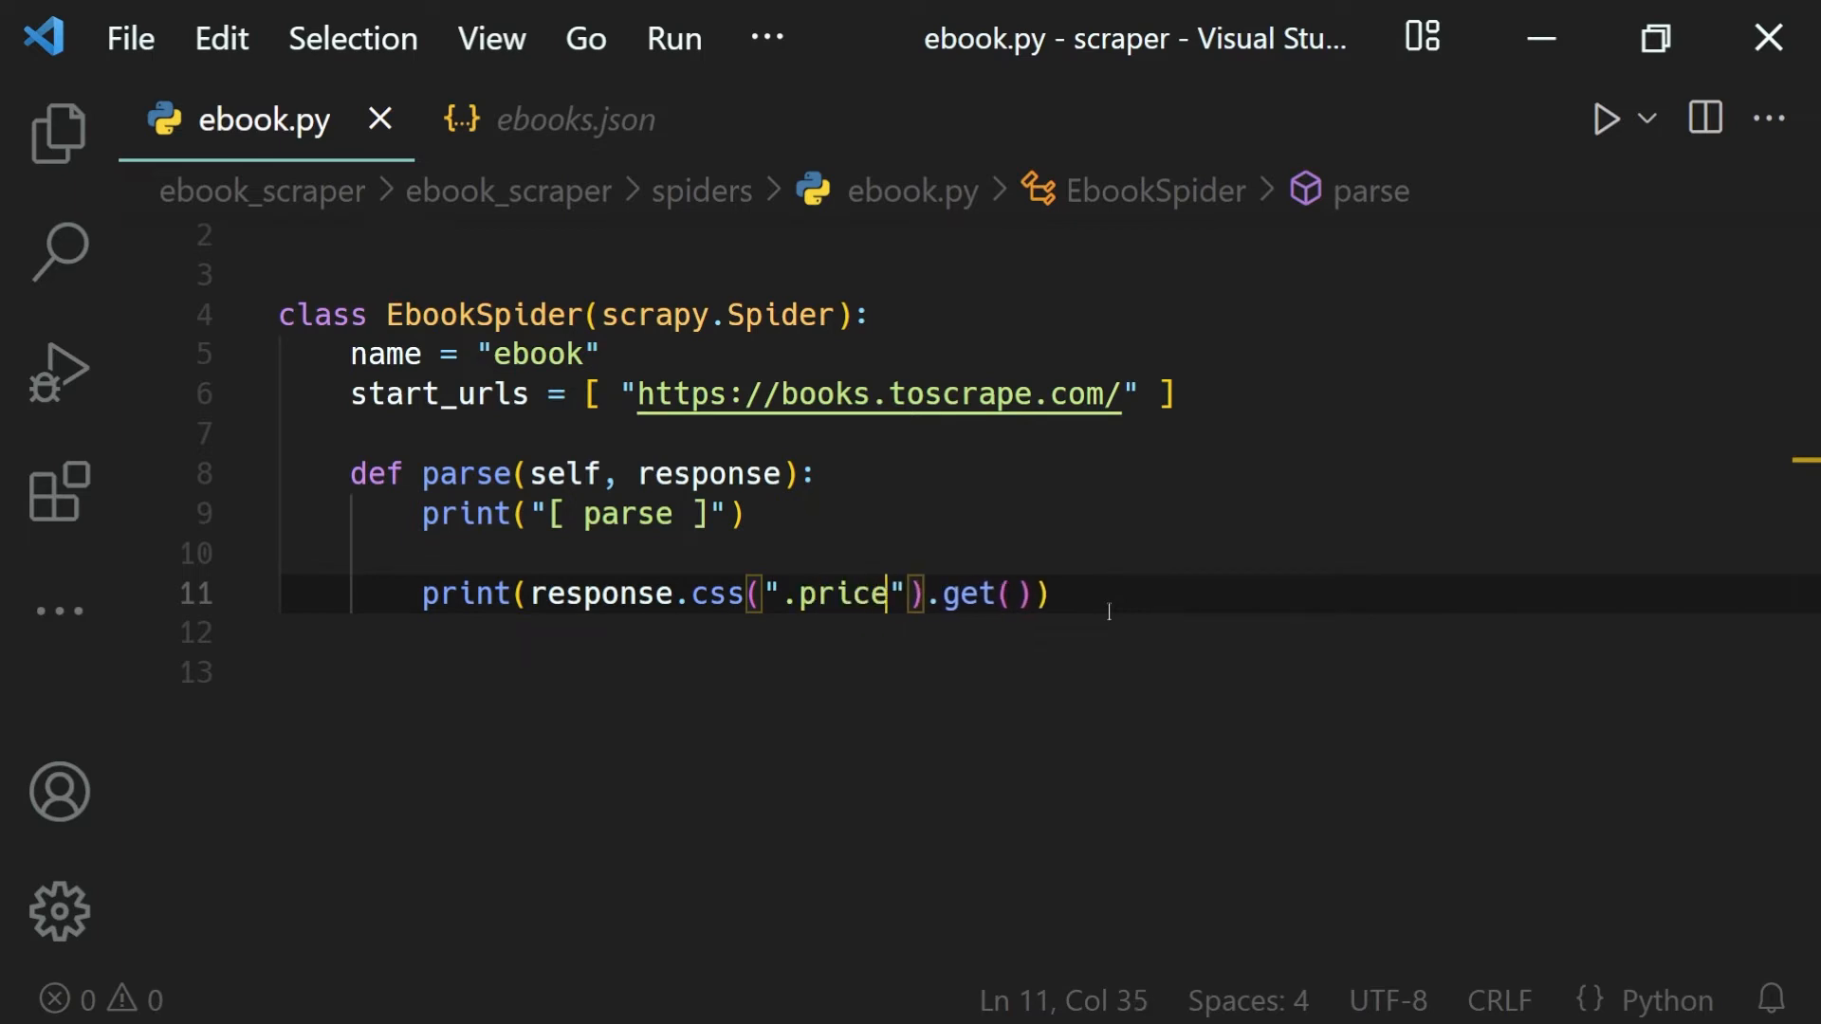
pyautogui.write('_color')
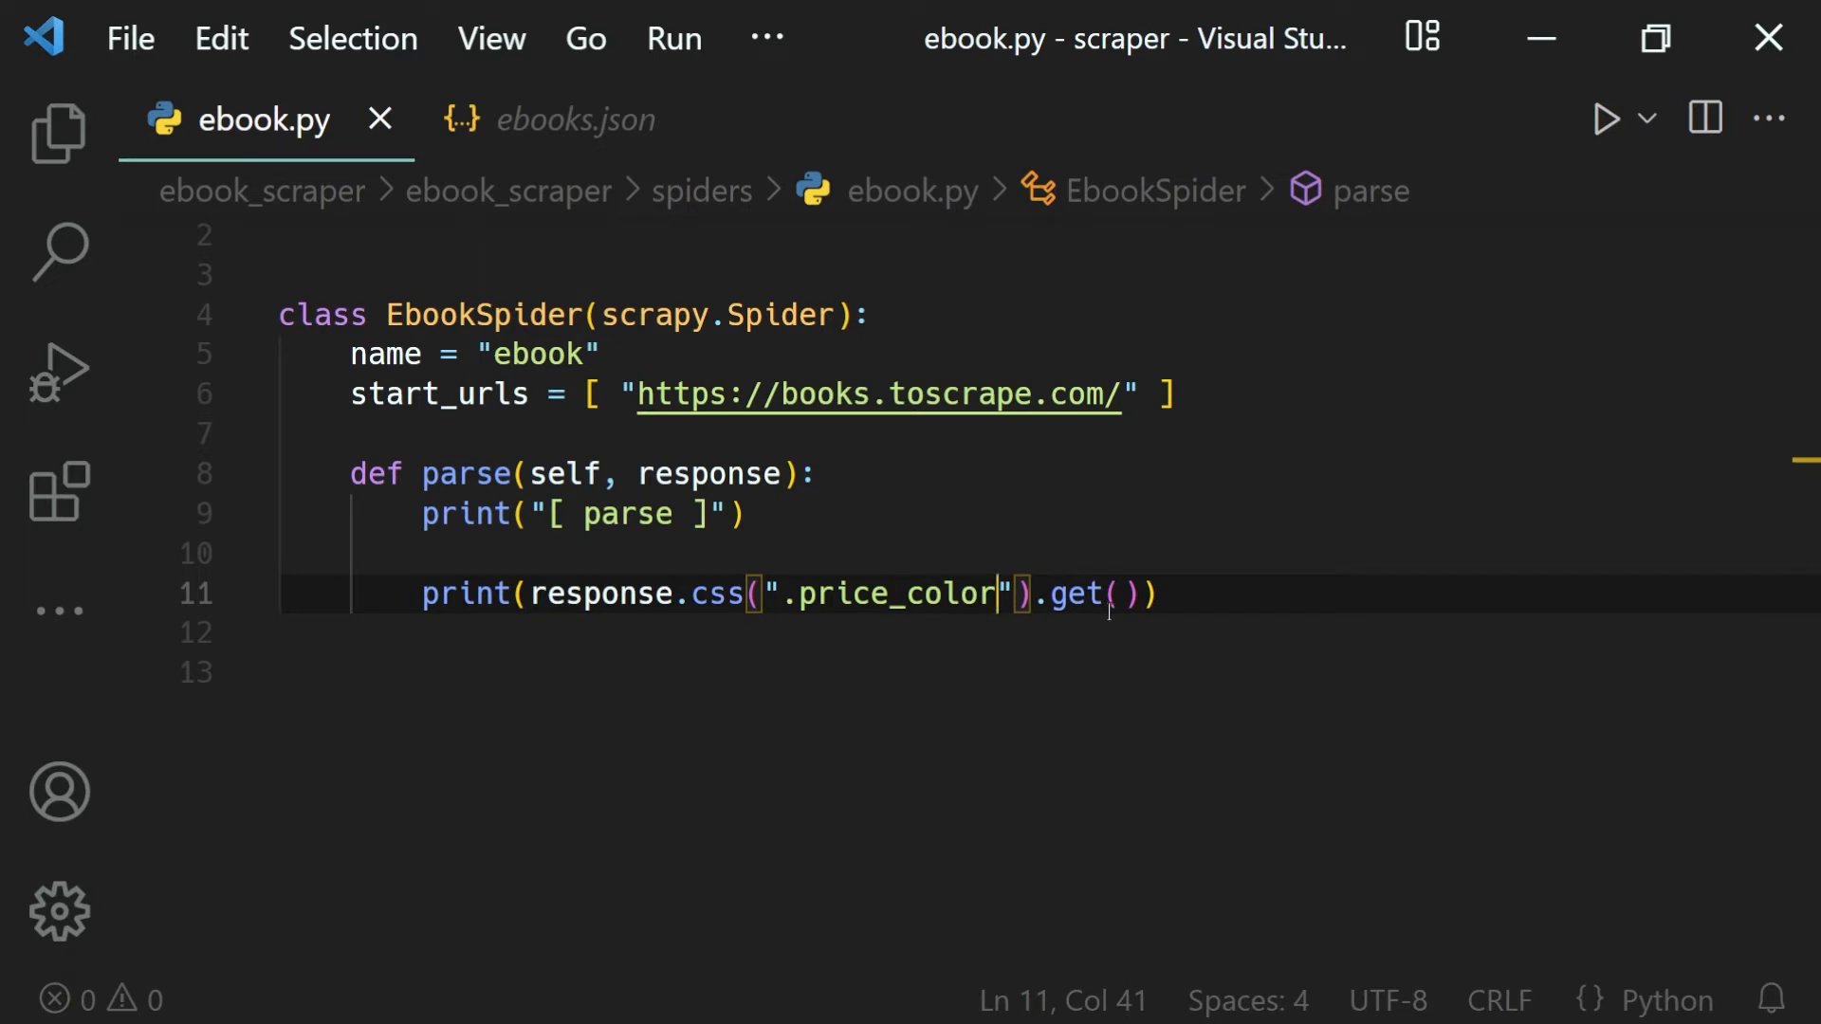
pyautogui.write('::')
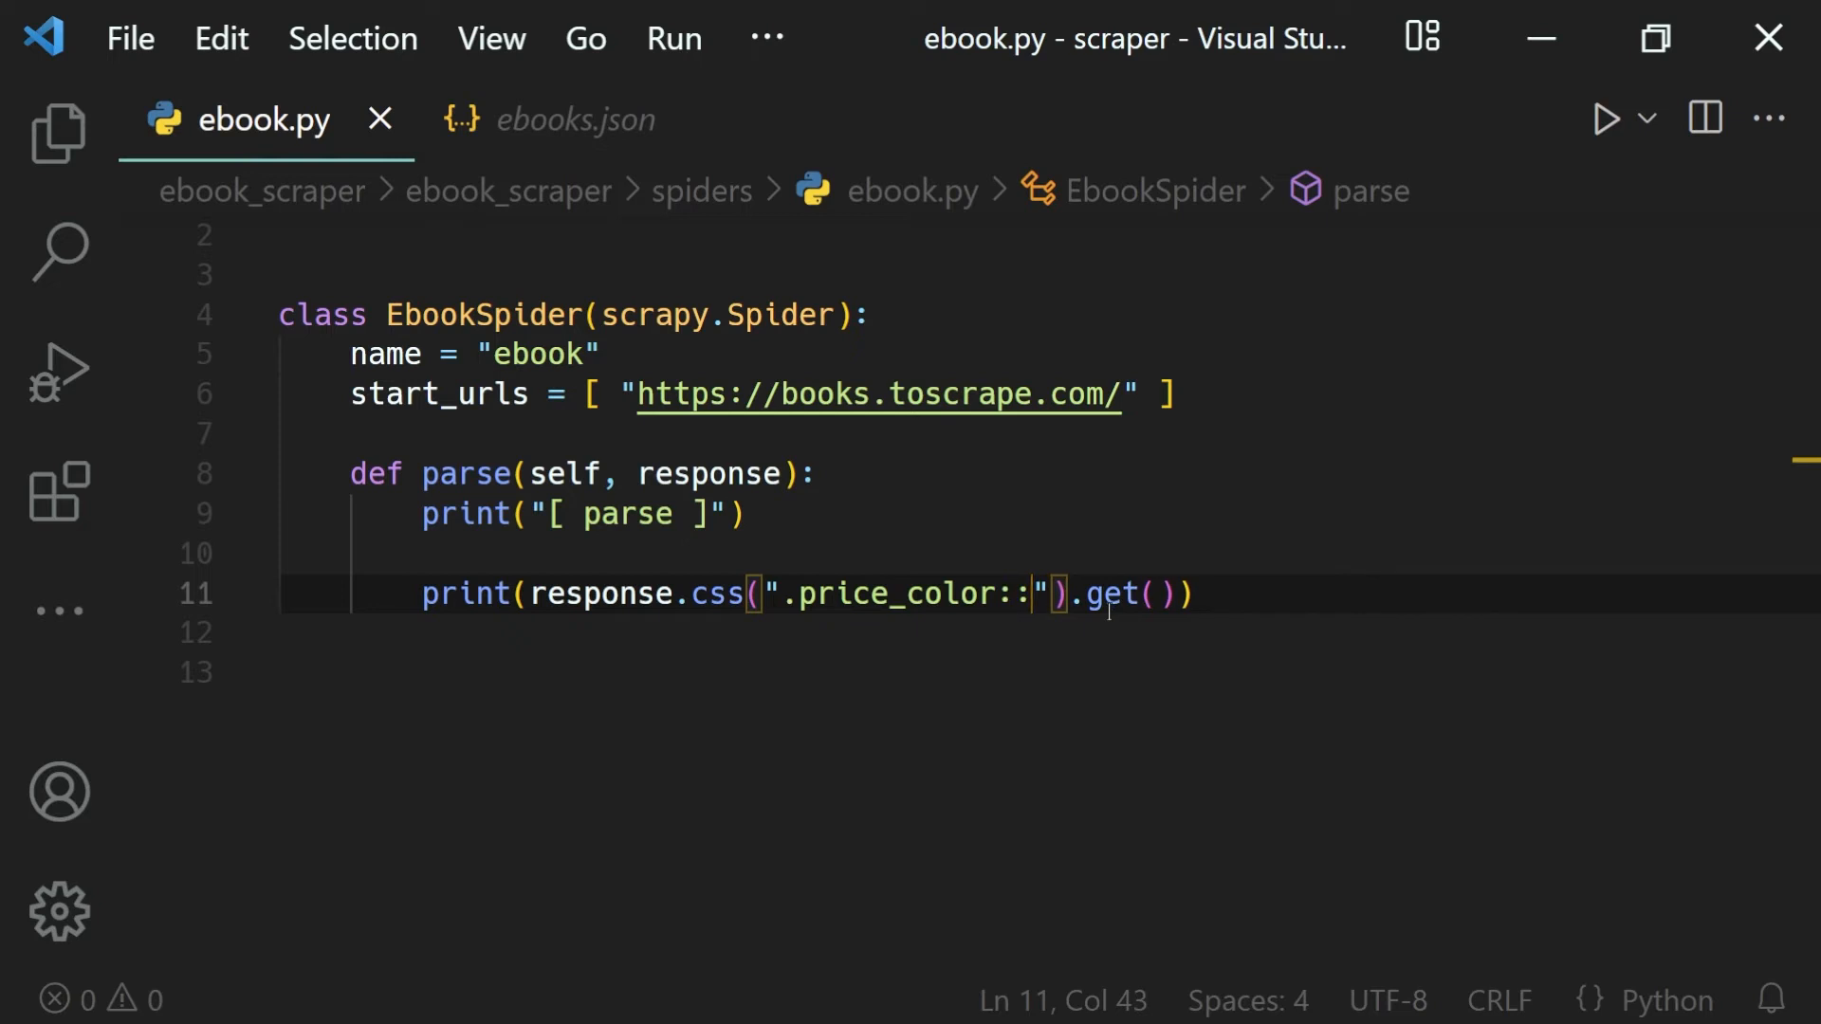
pyautogui.write('text')
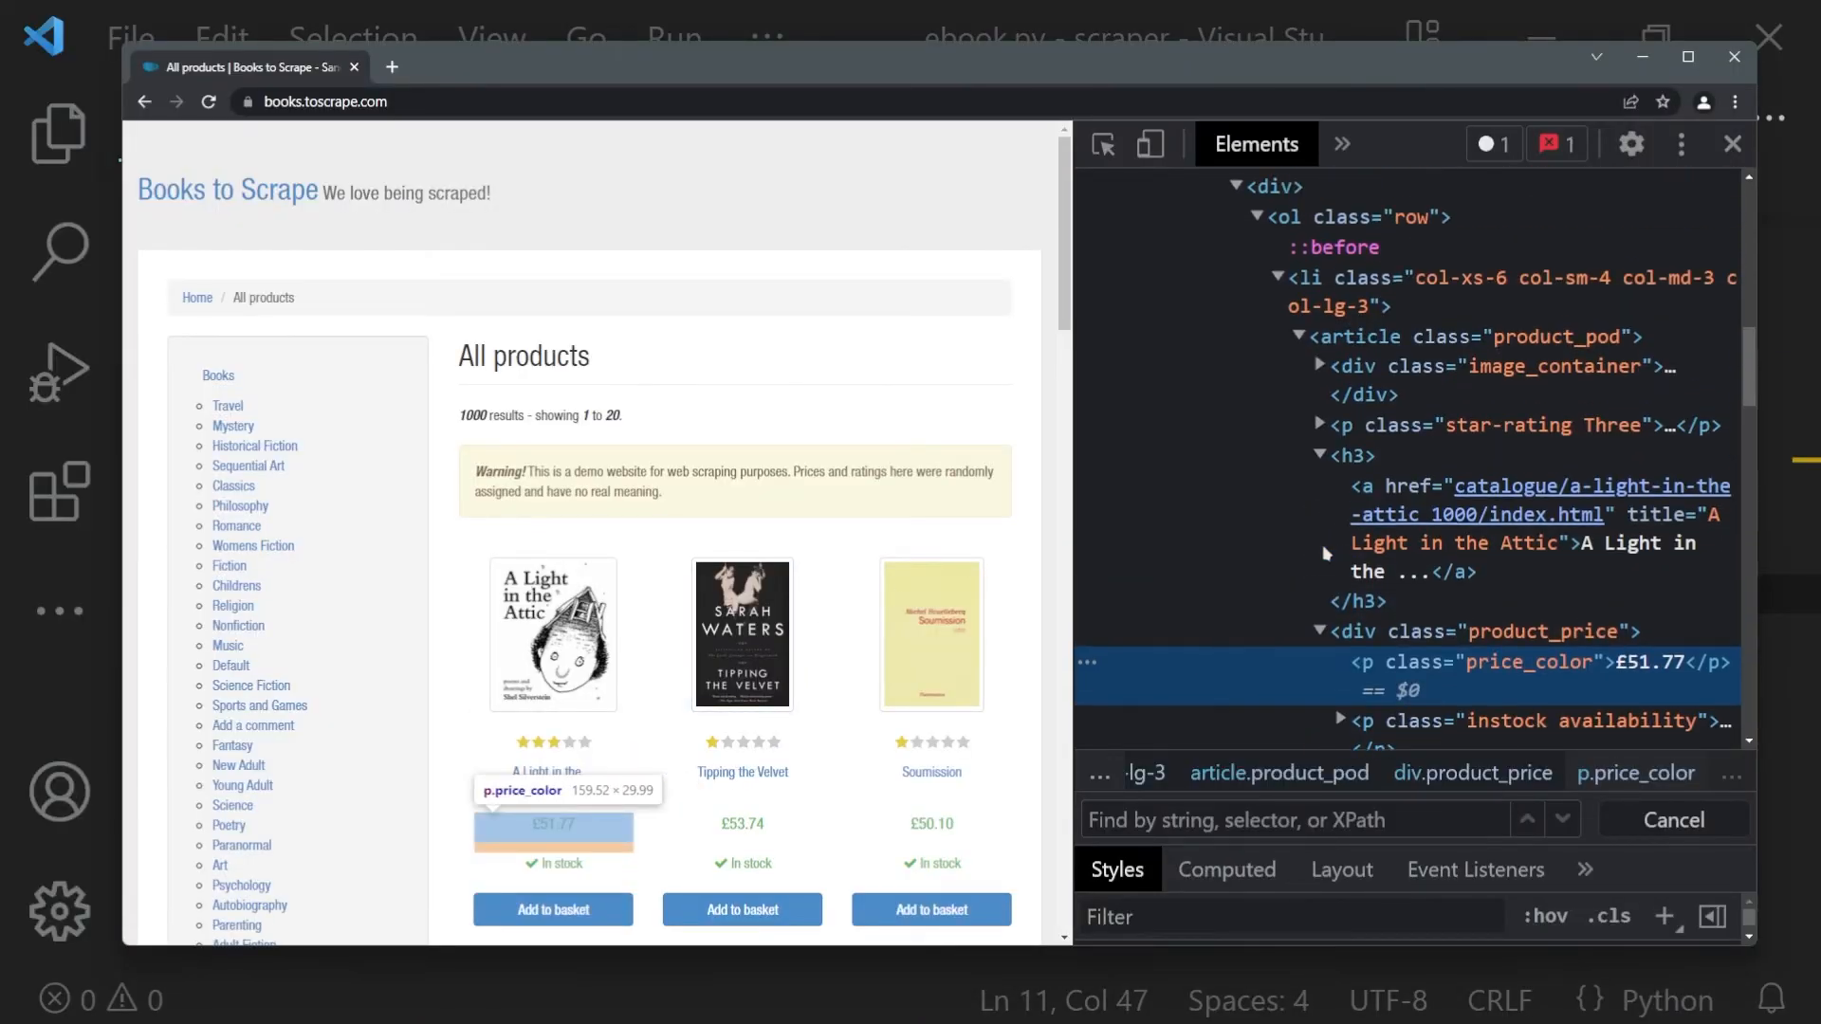
# Step: Scroll up and select the div with id "messages" in the Elements panel
pyautogui.scroll(3)
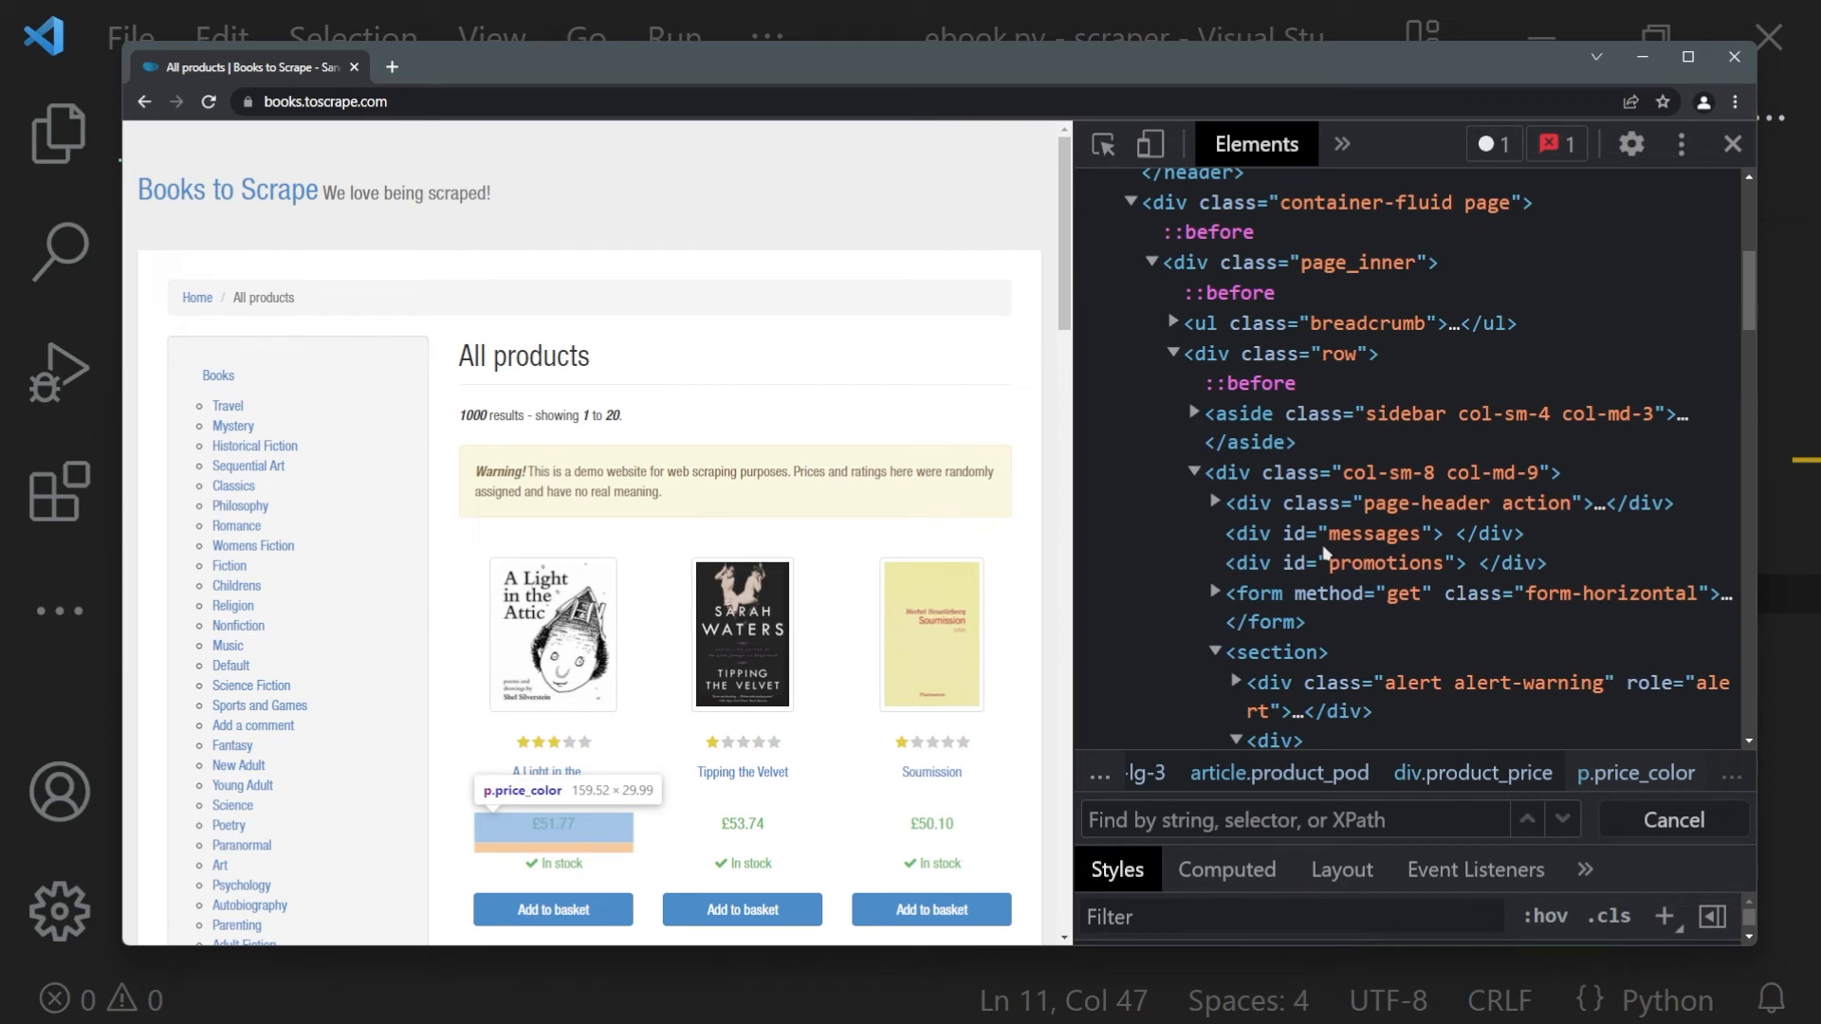
pyautogui.moveTo(1370, 533)
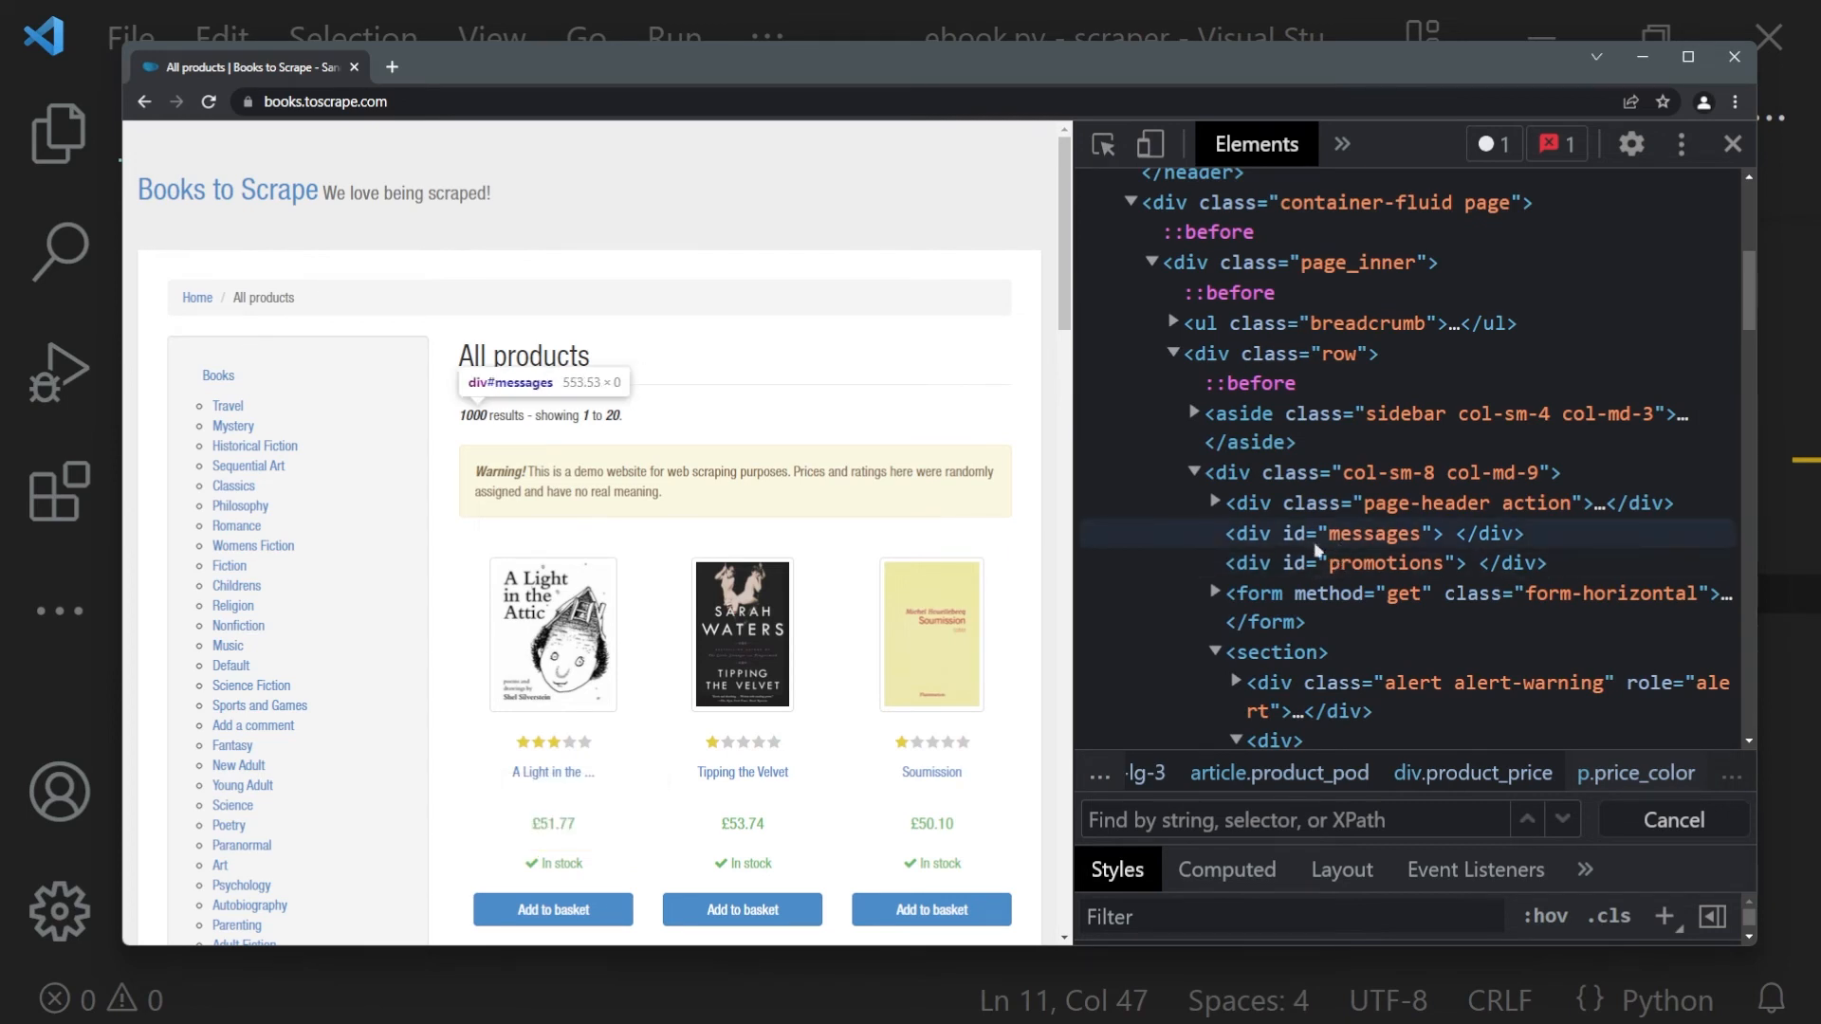
pyautogui.click(1324, 534)
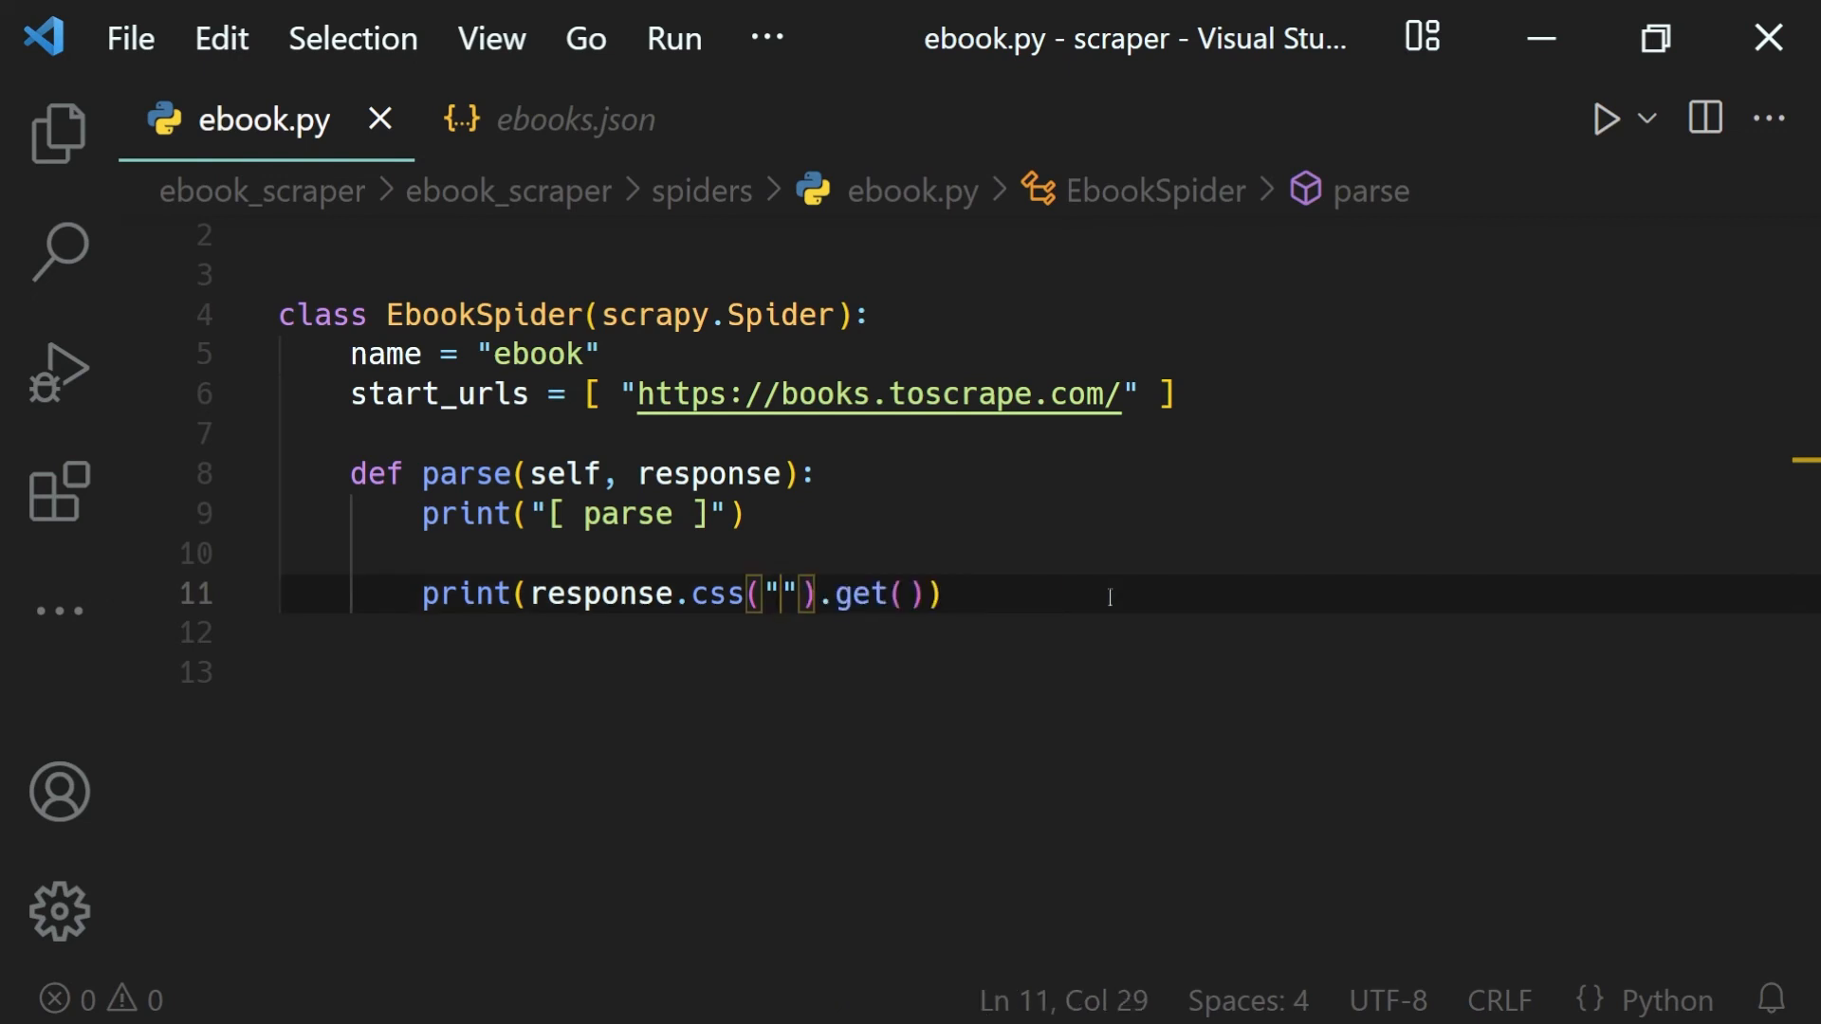
# Step: Type "#messages" as the response.css selector on line 11
pyautogui.write('#')
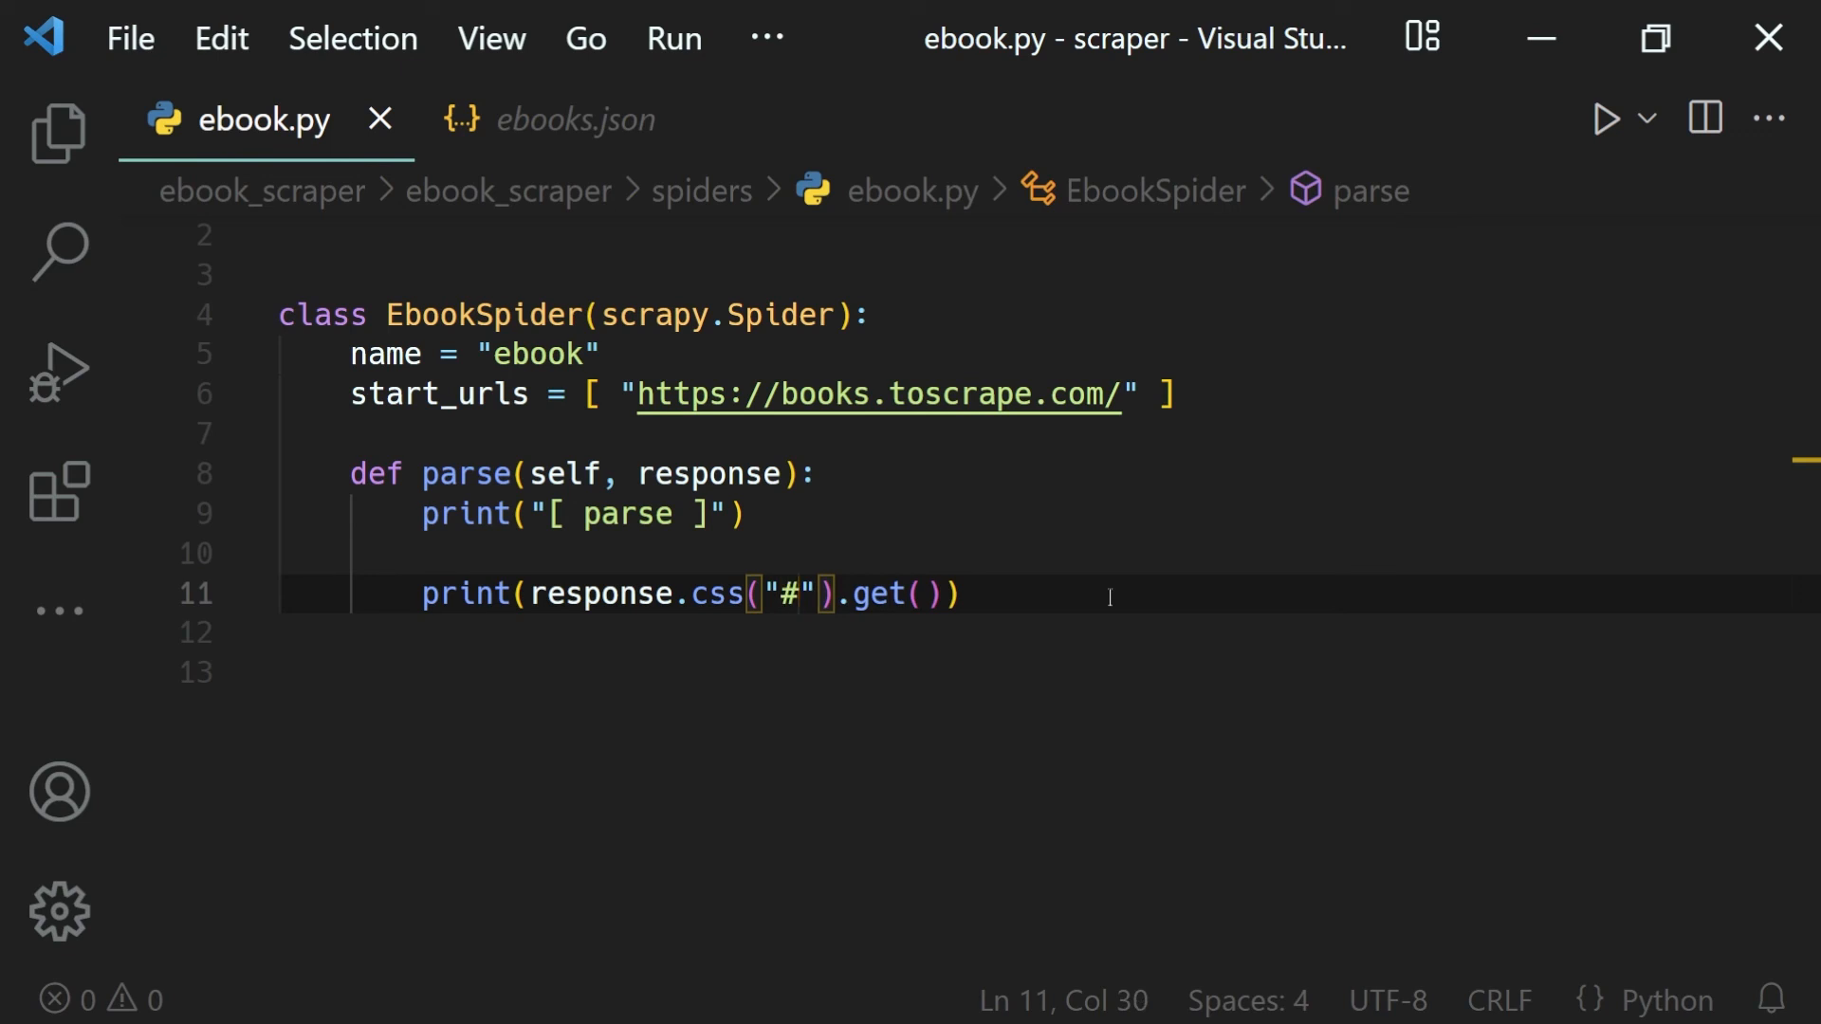
pyautogui.write('message')
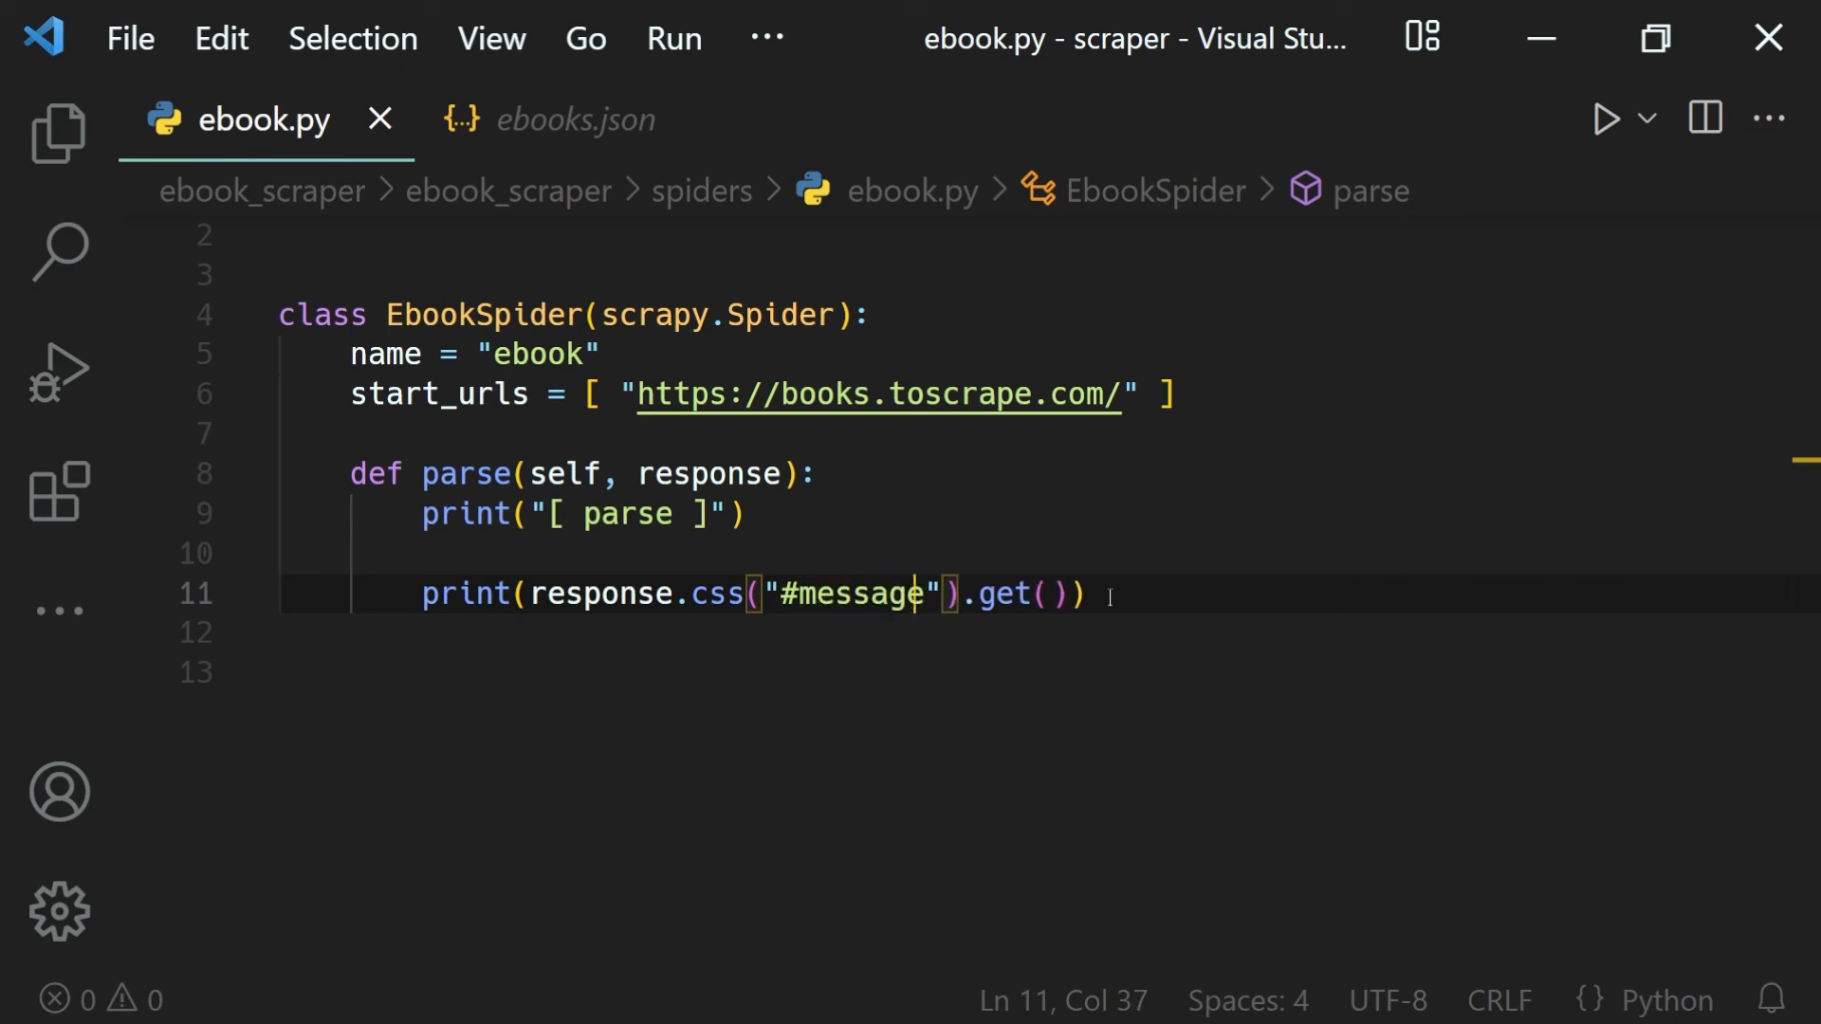
pyautogui.write('s')
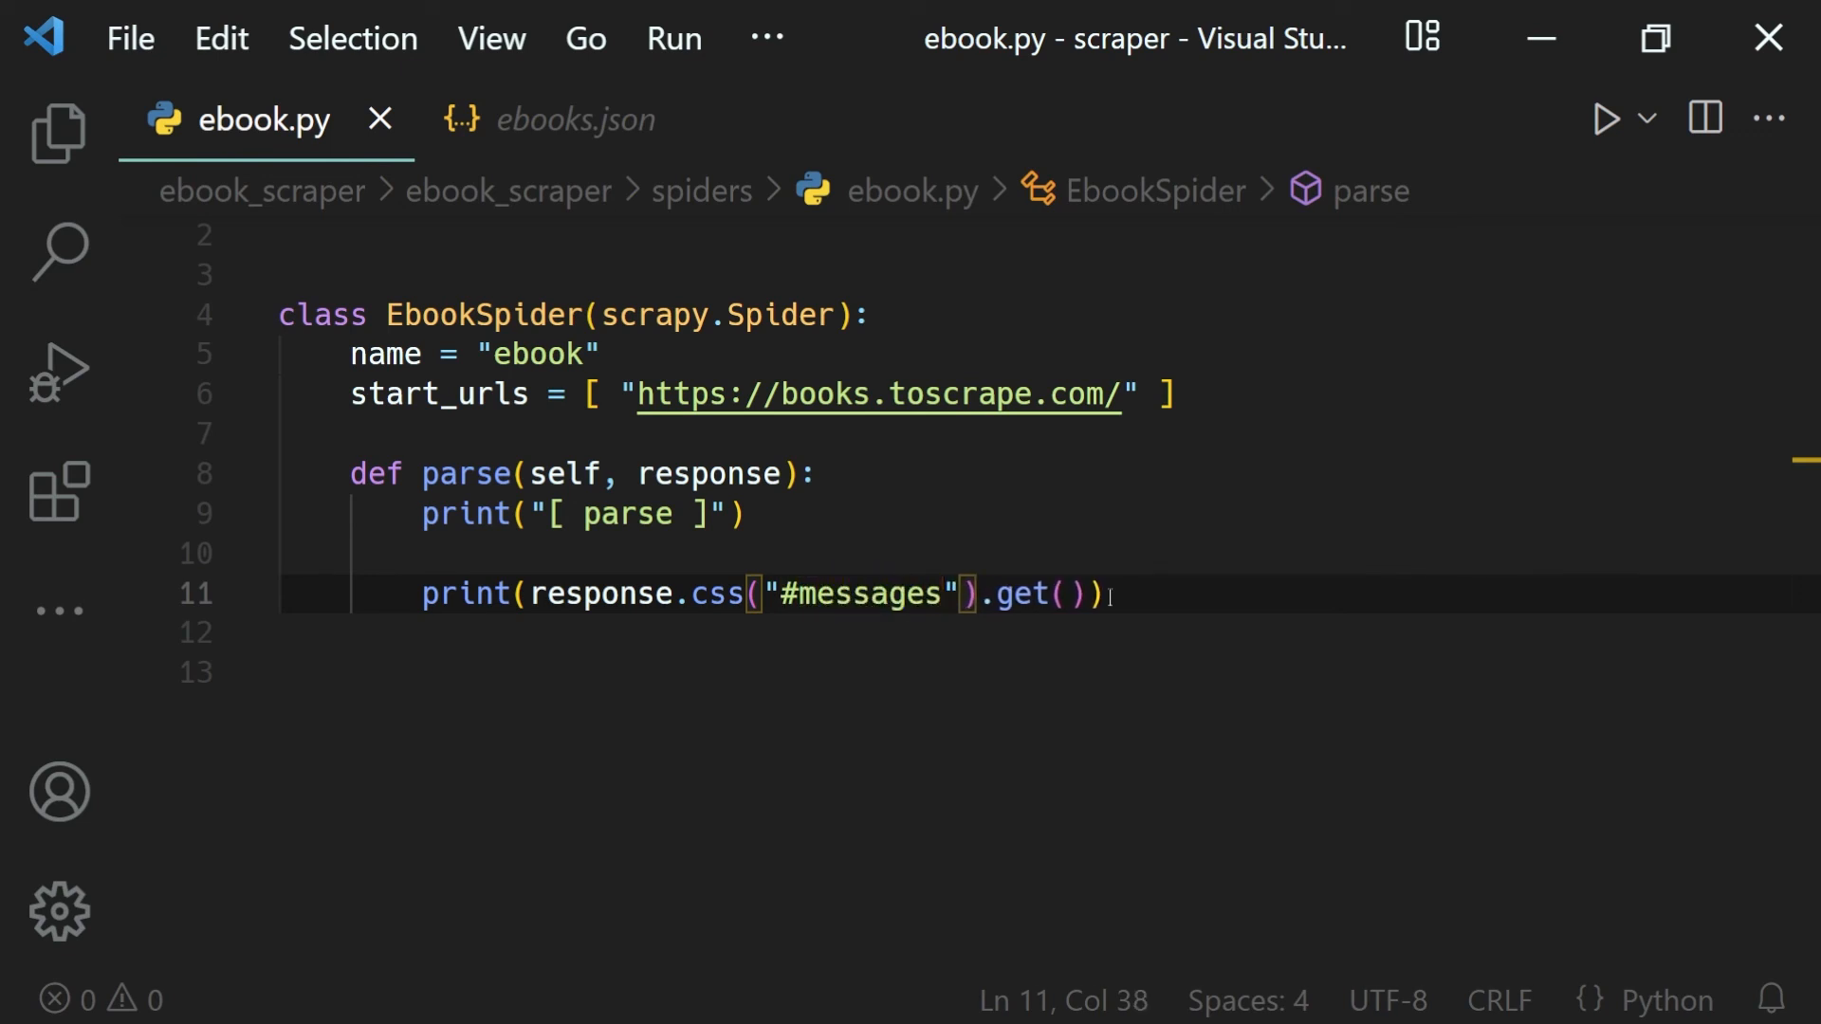